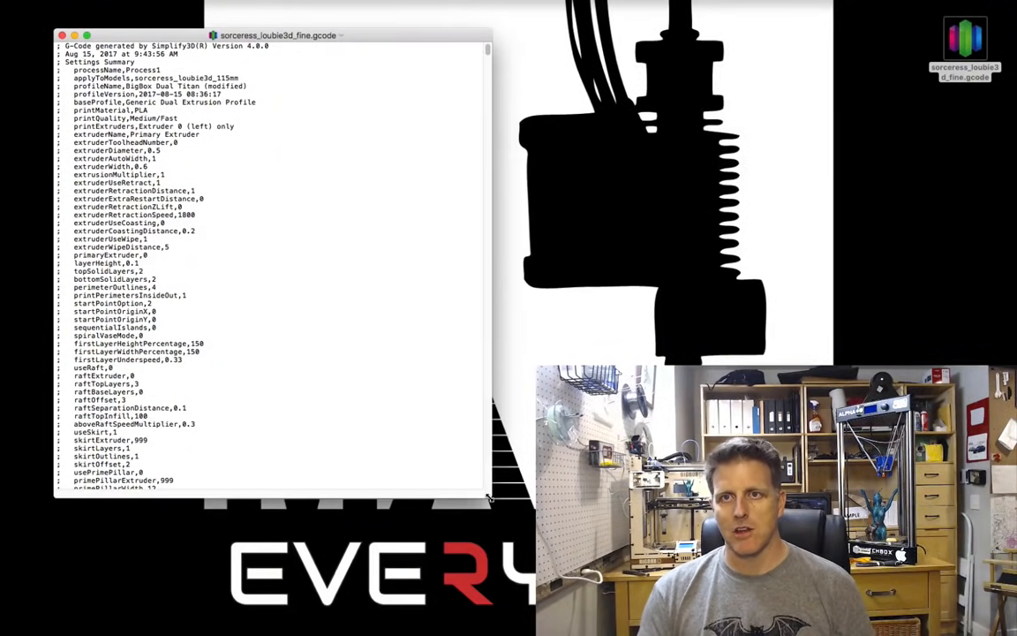
- Scroll the settings summary down to the startingGcode and endingGcode lines
scroll("down", 3)
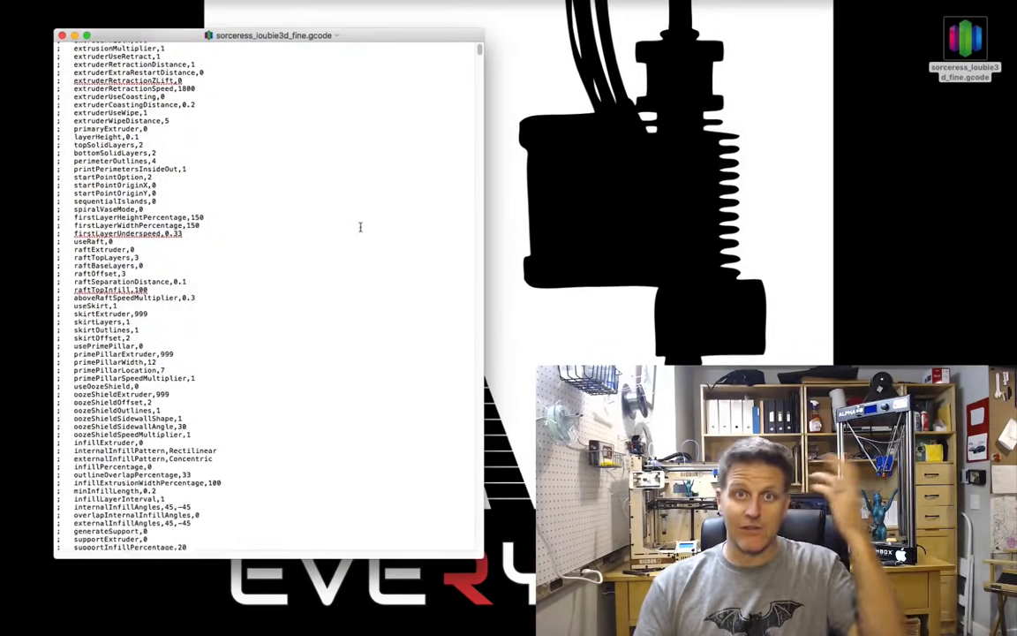
scroll("up", 3)
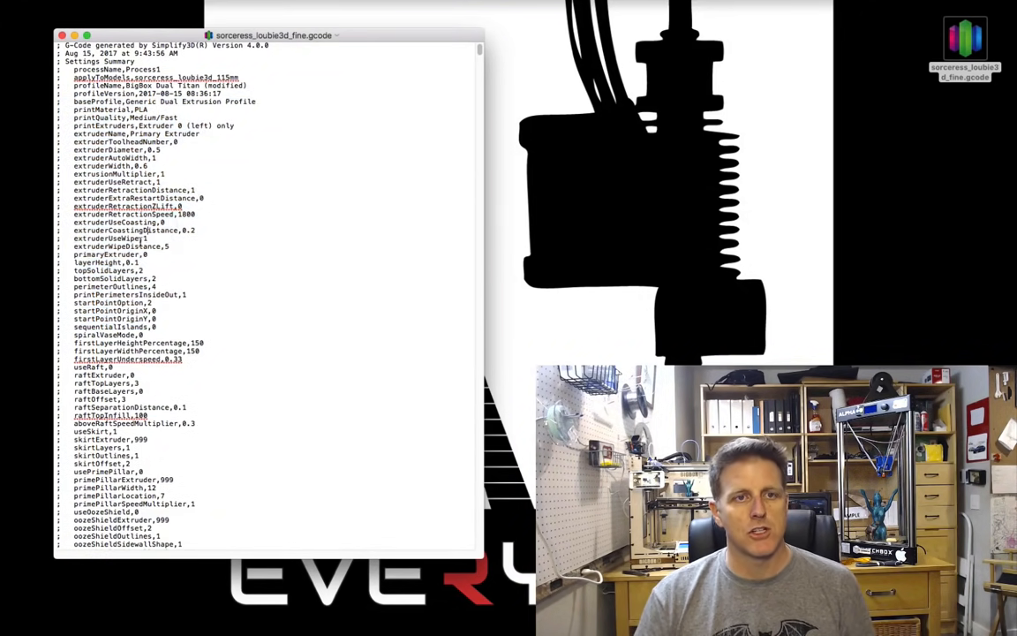
scroll("down", 3)
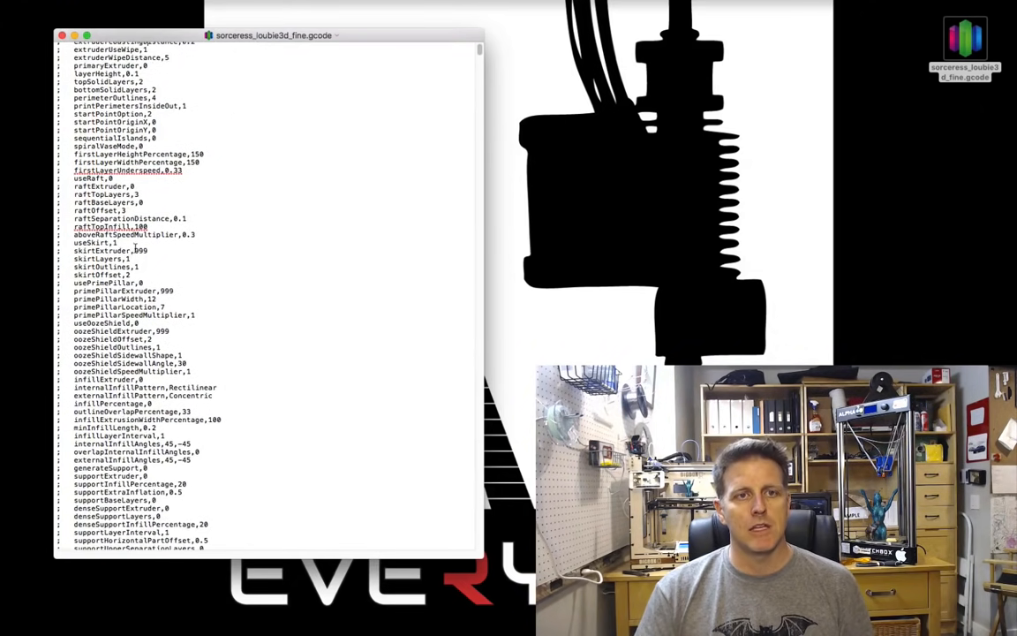
scroll("down", 3)
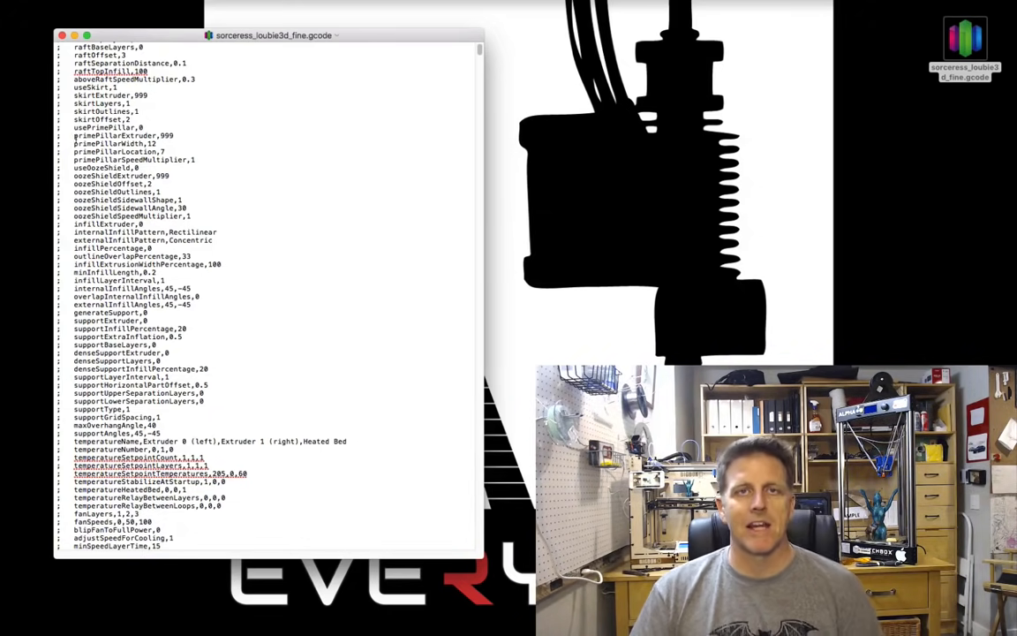
scroll("down", 3)
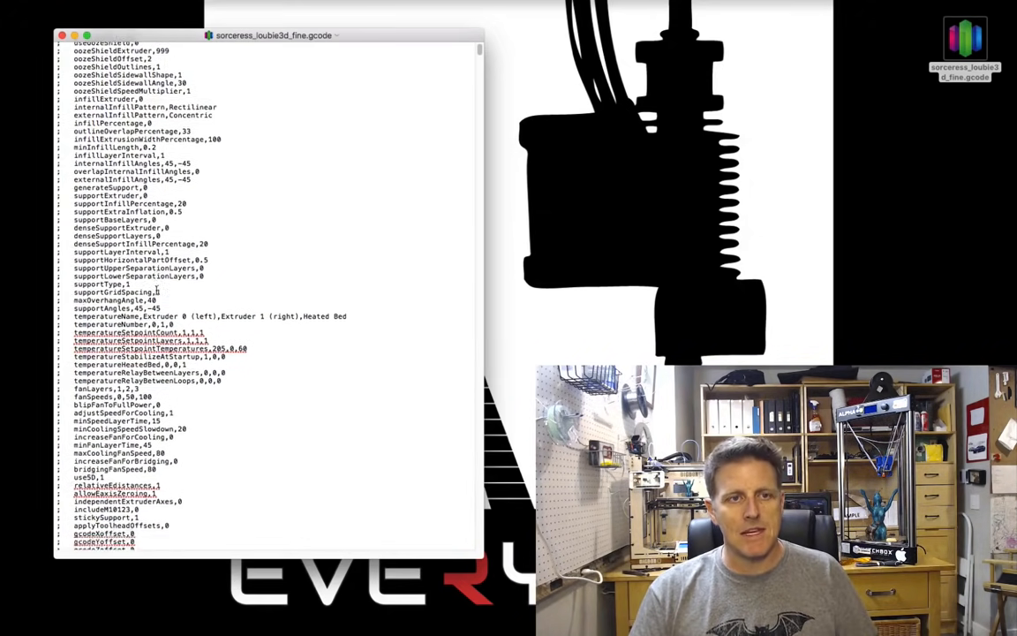
scroll("down", 3)
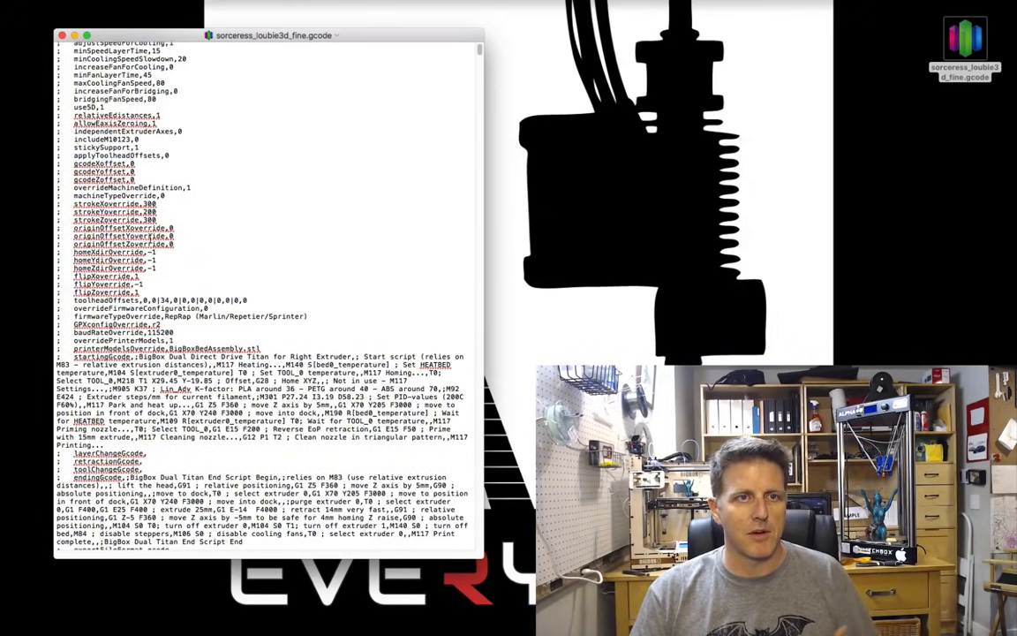
scroll("down", 3)
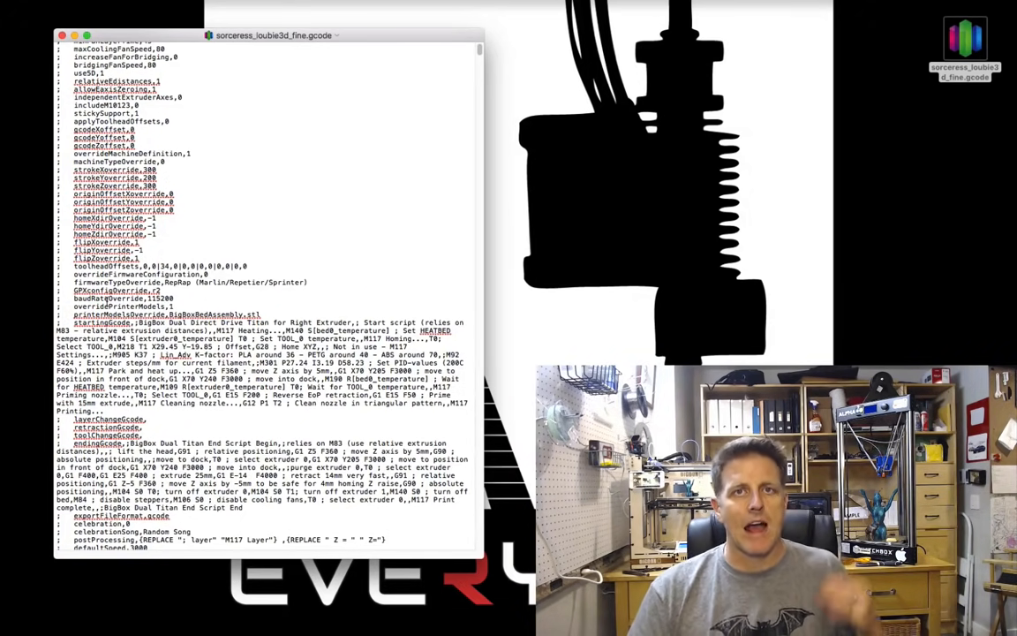
scroll("down", 3)
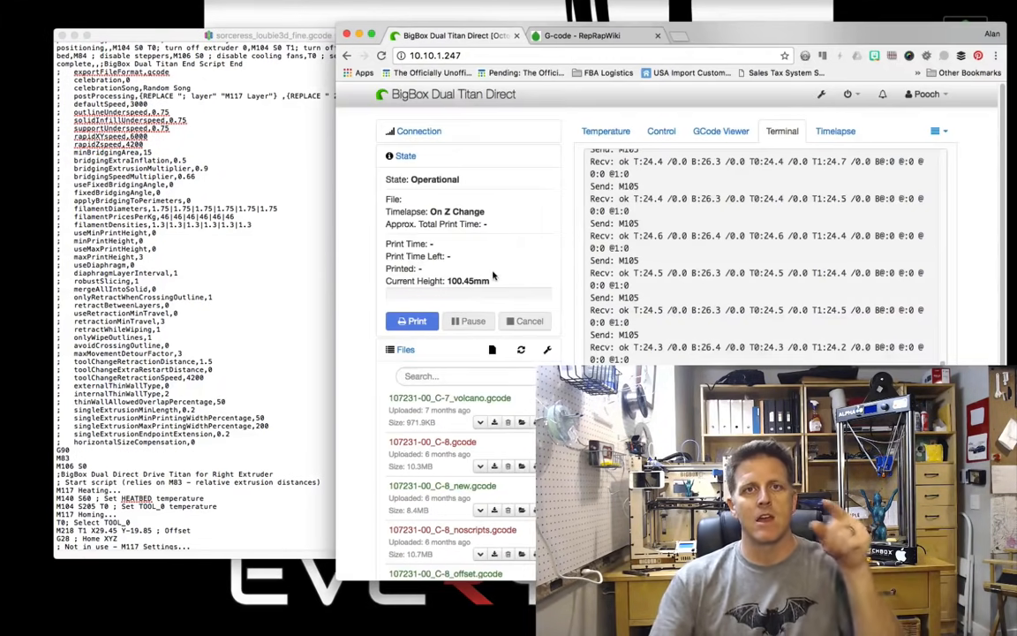
mouse_move(501, 208)
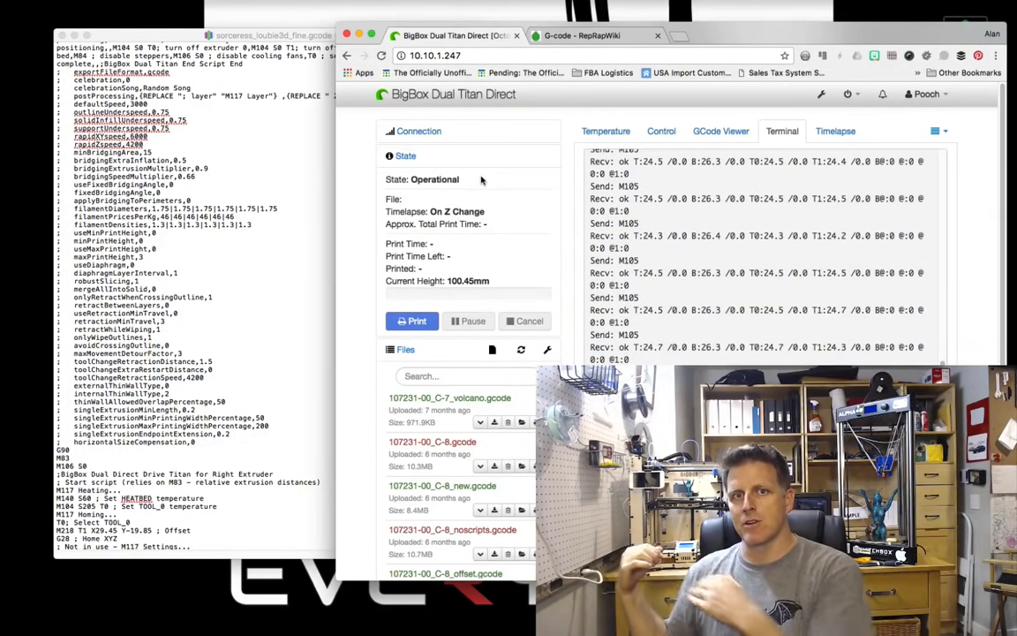
mouse_move(719, 215)
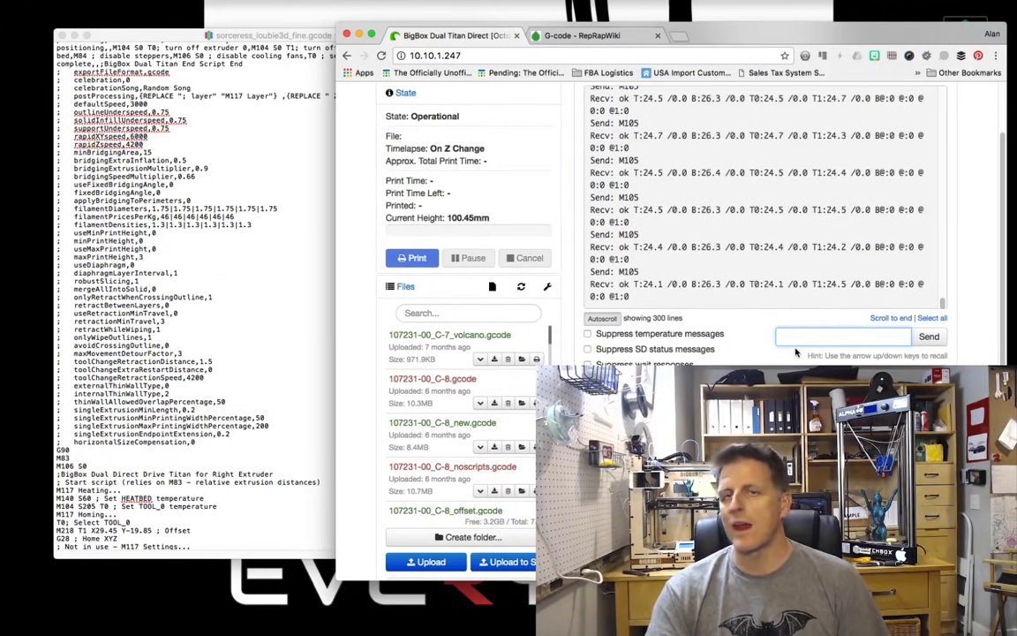
- Begin a G command in OctoPrint's Terminal command field
left_click(838, 335)
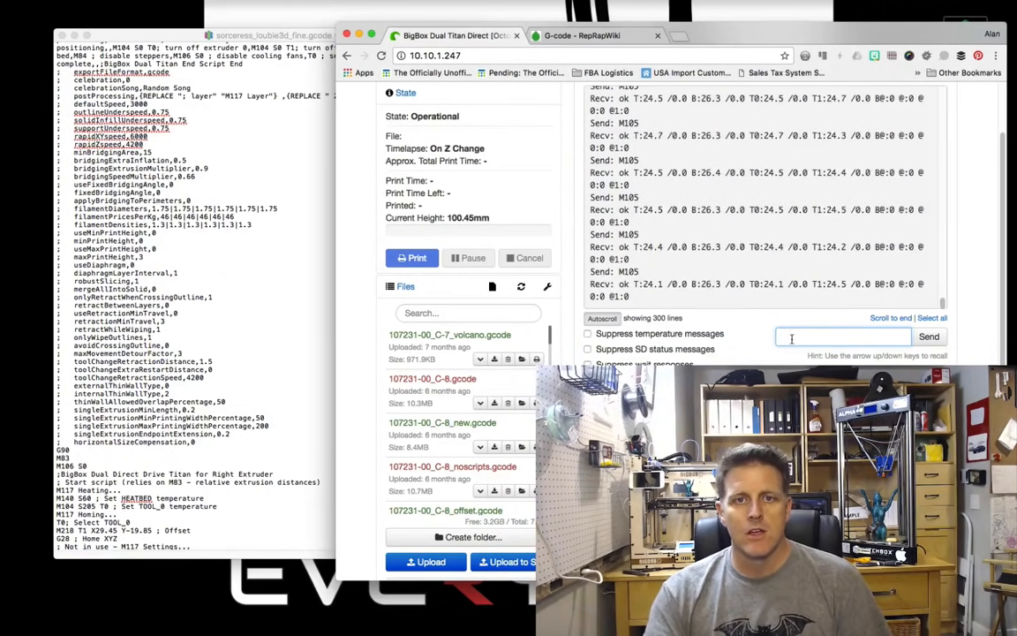
type("G-code")
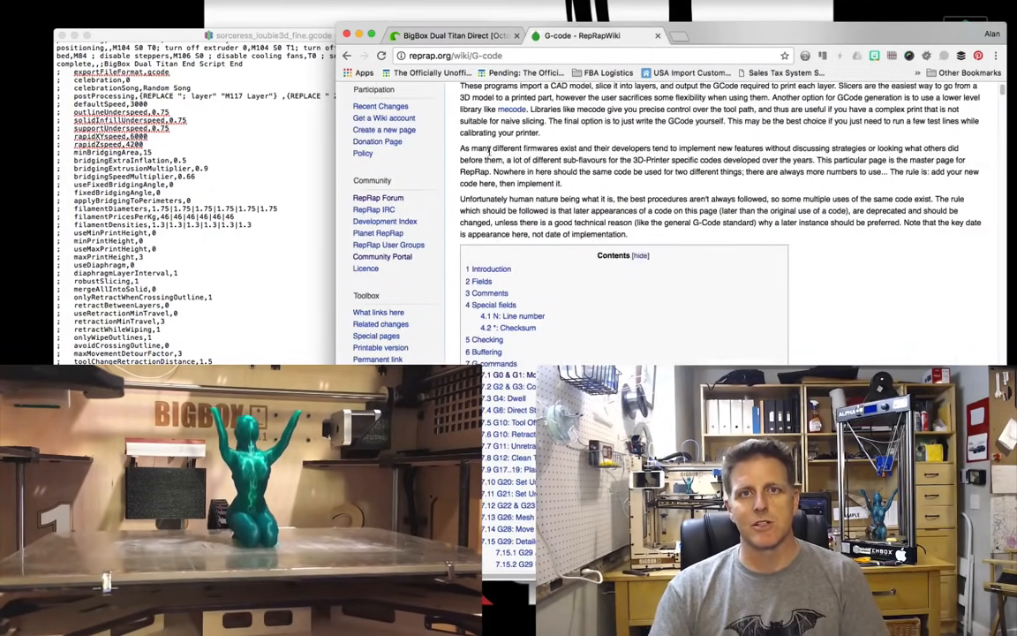
- Scroll the RepRap Wiki G-code contents list down through the G and M command entries
scroll("up", 3)
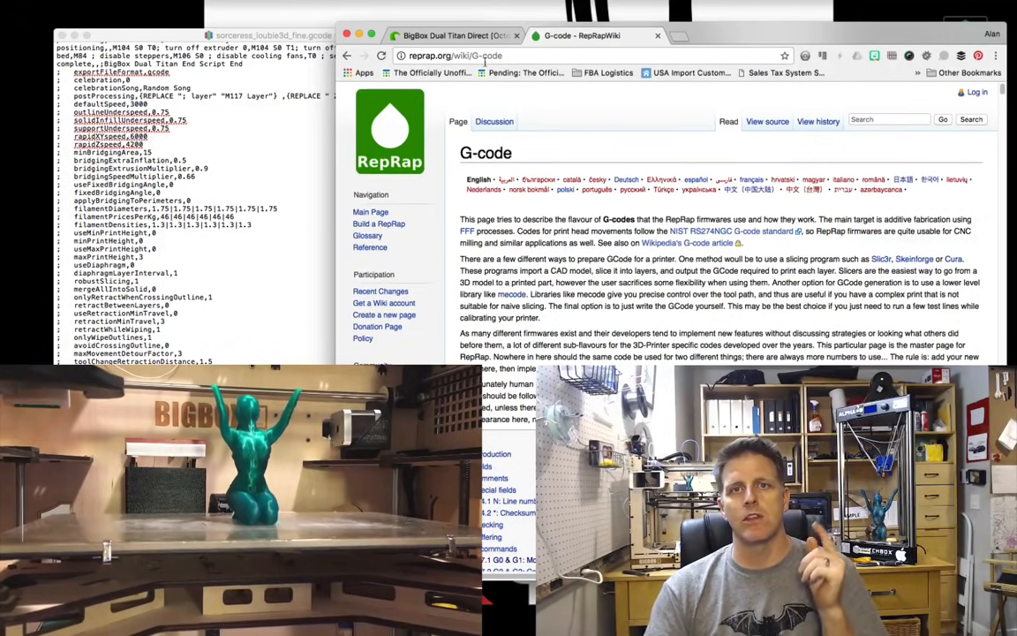
scroll("down", 3)
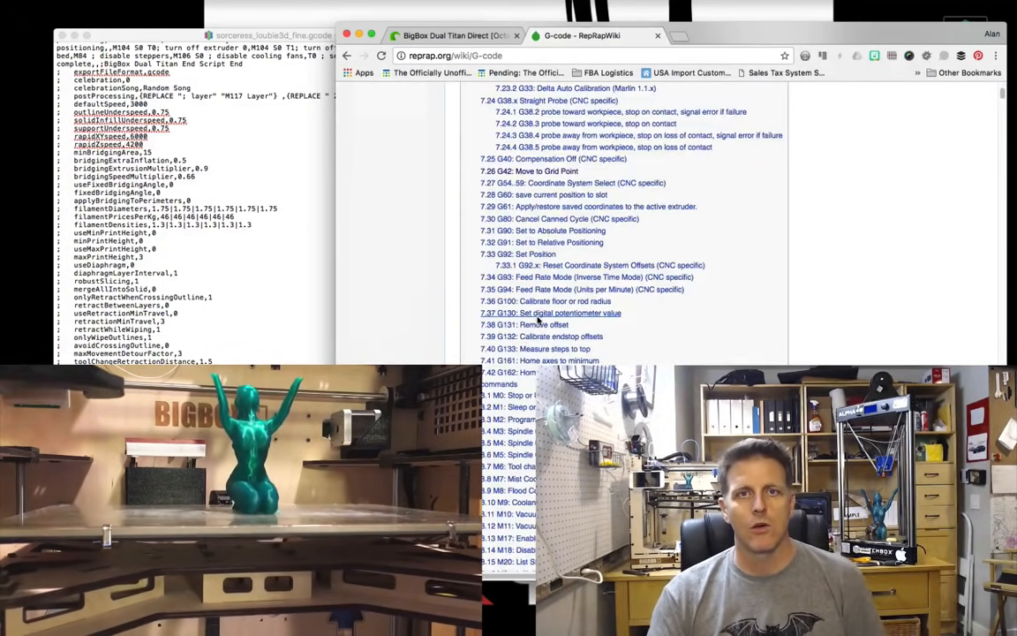
scroll("down", 3)
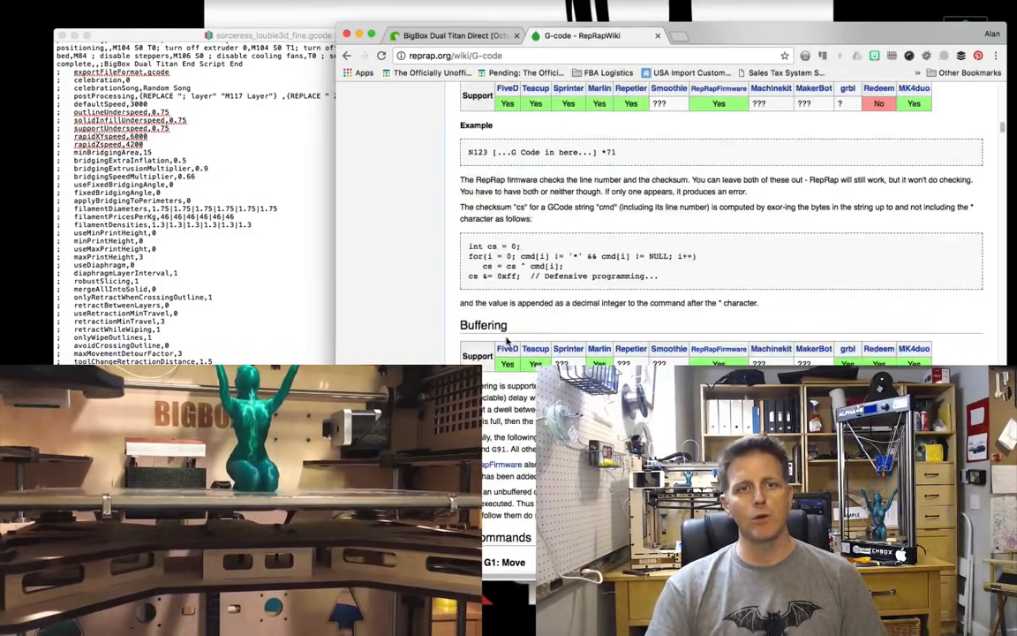
scroll("down", 3)
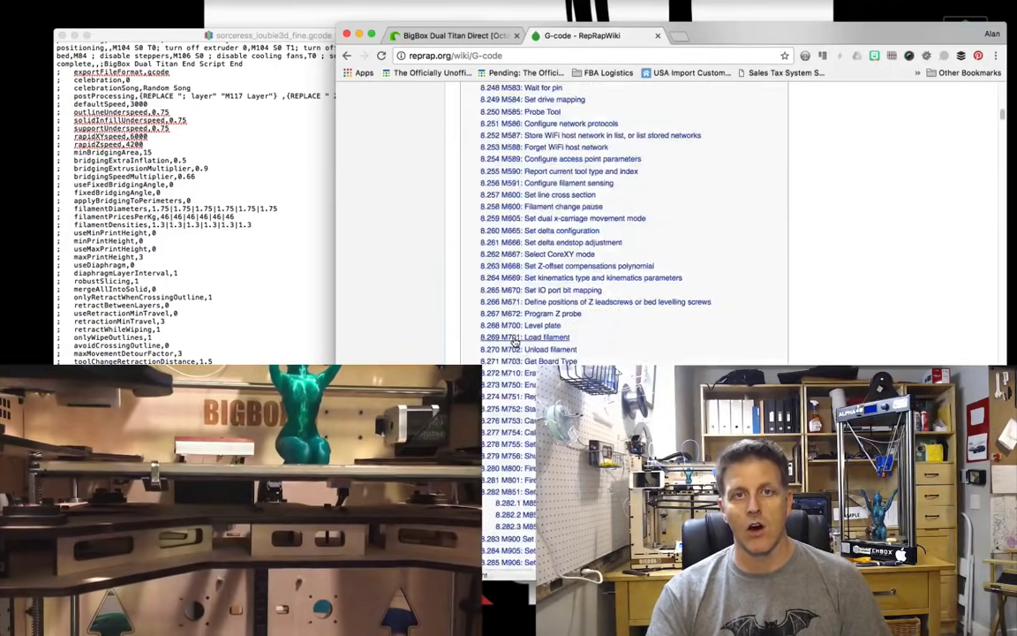
scroll("up", 3)
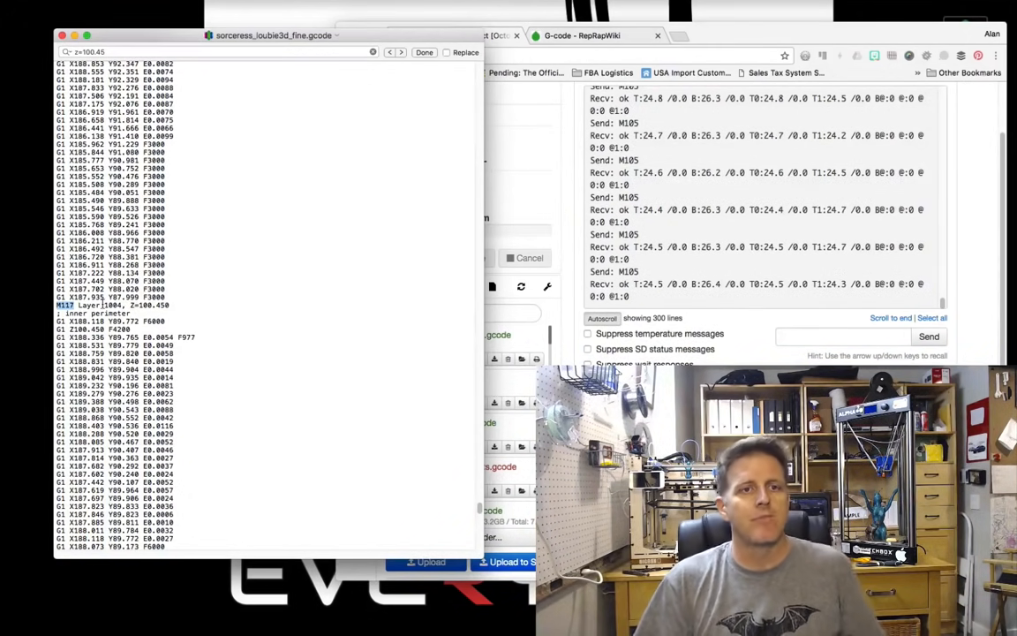
- Select the layer 1004 line at Z=100.450 matching the failed print height
double_click(141, 305)
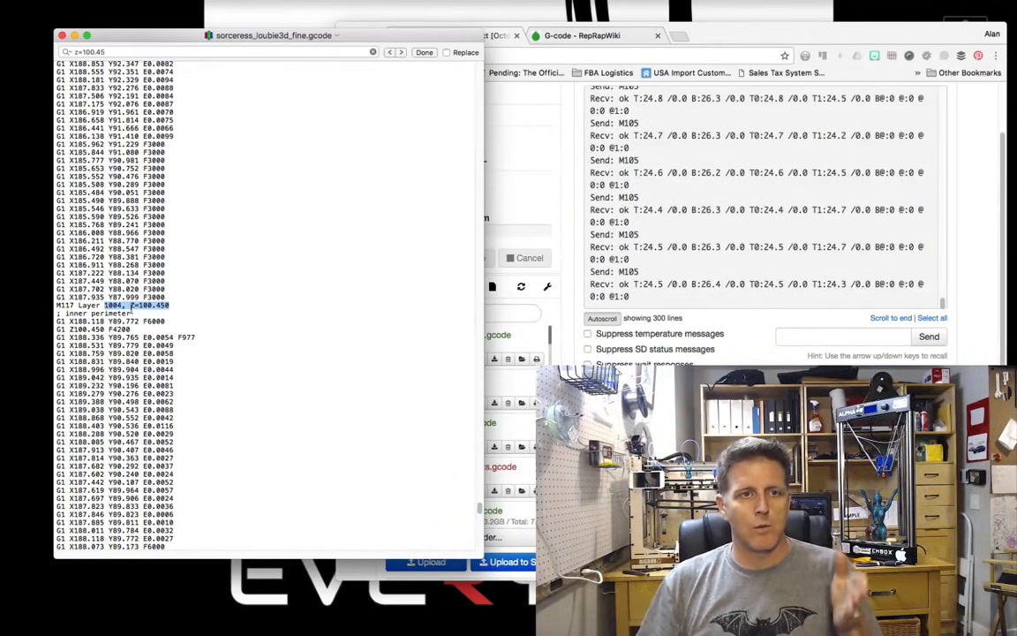
left_click(176, 304)
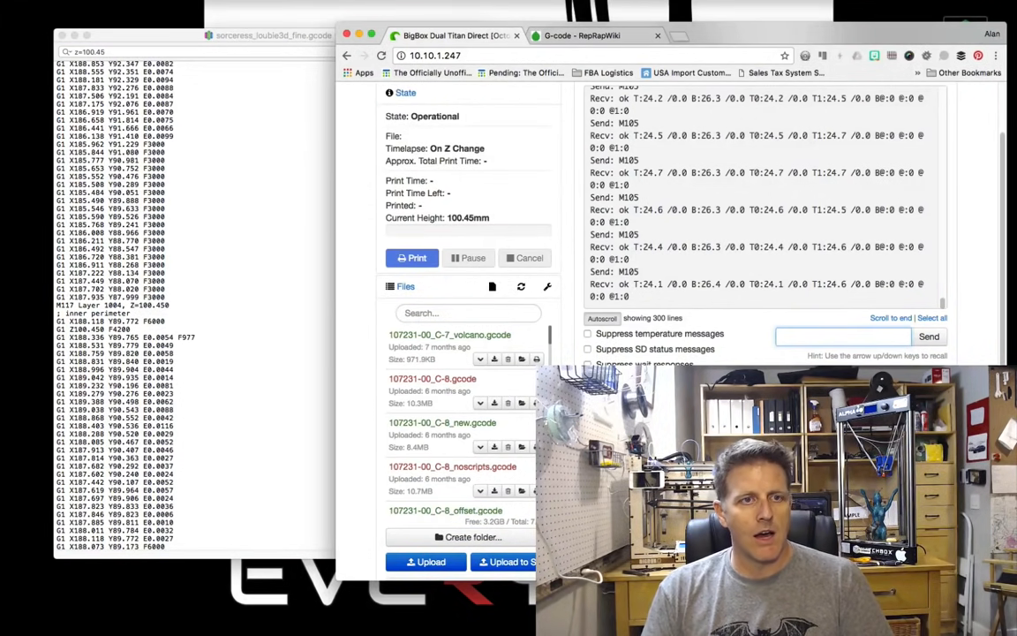
- Send G1 Z100.450 F4200 from OctoPrint's terminal to raise the nozzle to the failed layer
left_click(265, 36)
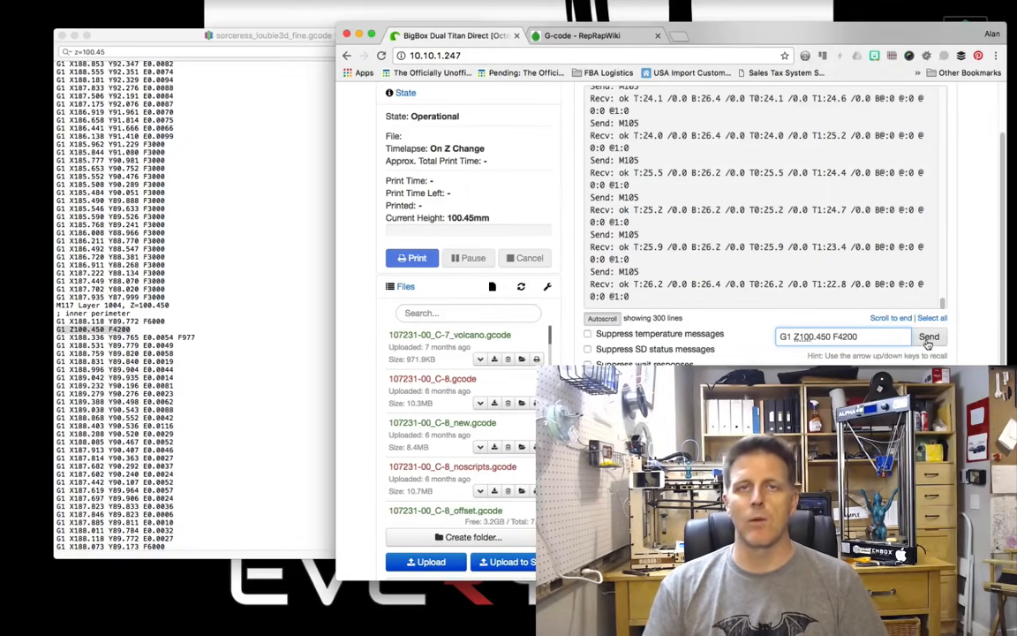
left_click(929, 336)
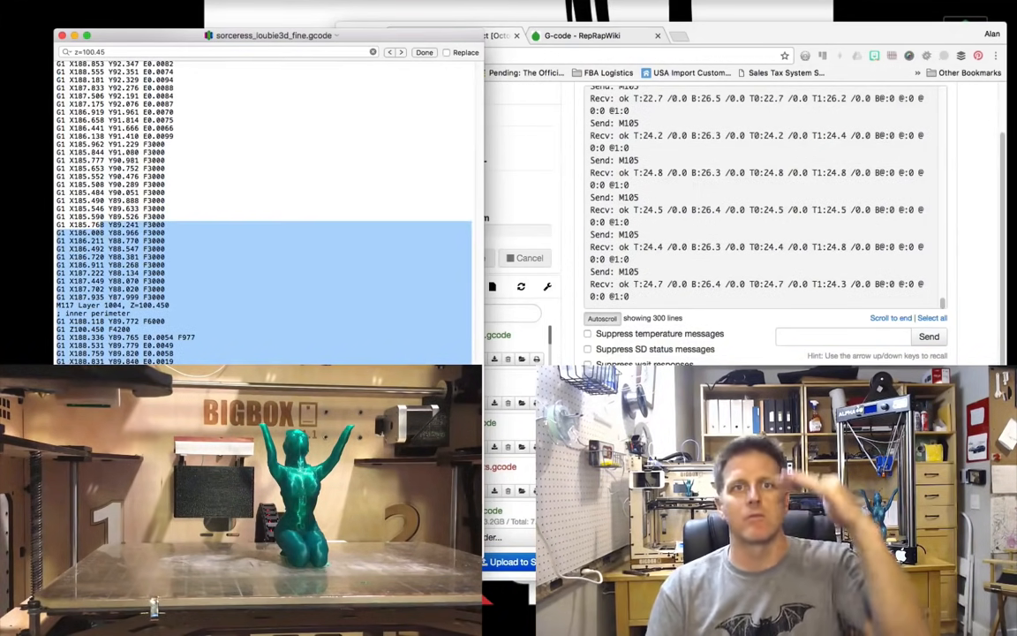
- Mark the opening moves of layer 1004 to X186.165 Y99.772 and Z100.450
left_click(177, 362)
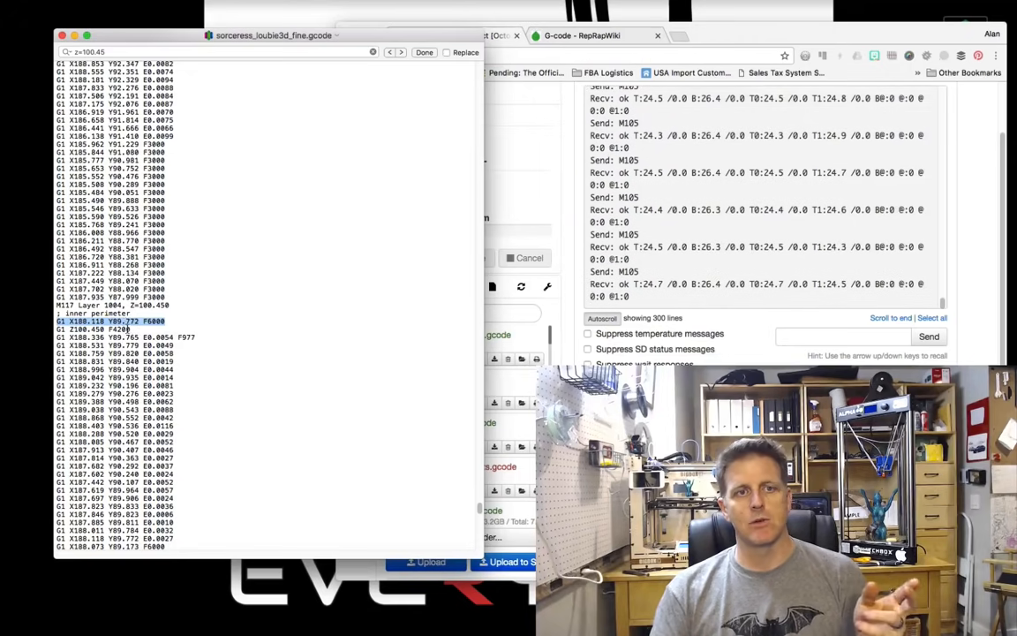
- Scroll through layer 1004's moves to find the G1 X167.982 Y97.975 F6000 travel
scroll("up", 3)
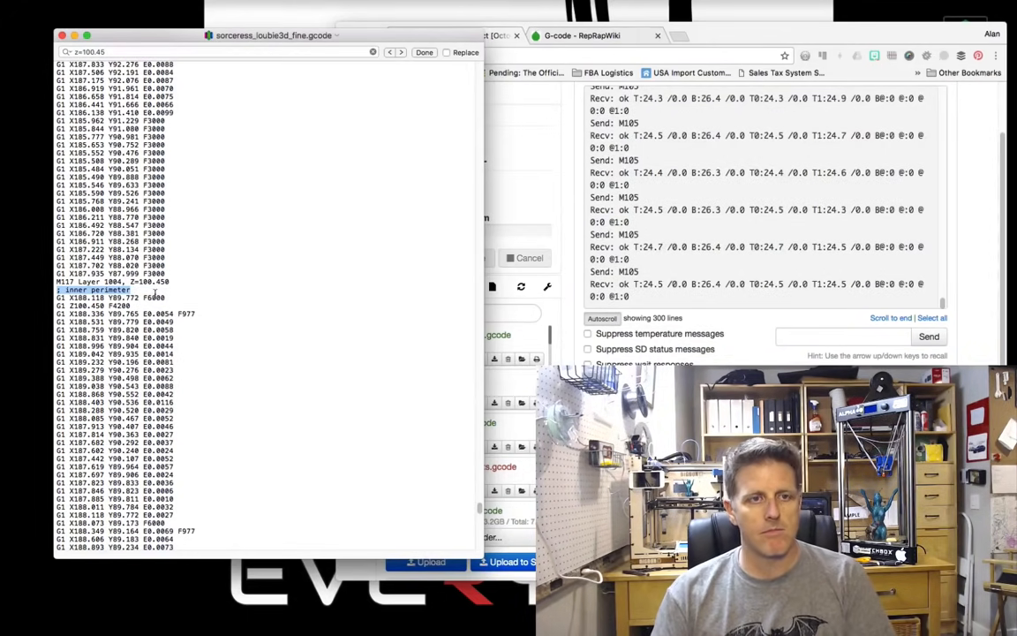
scroll("down", 3)
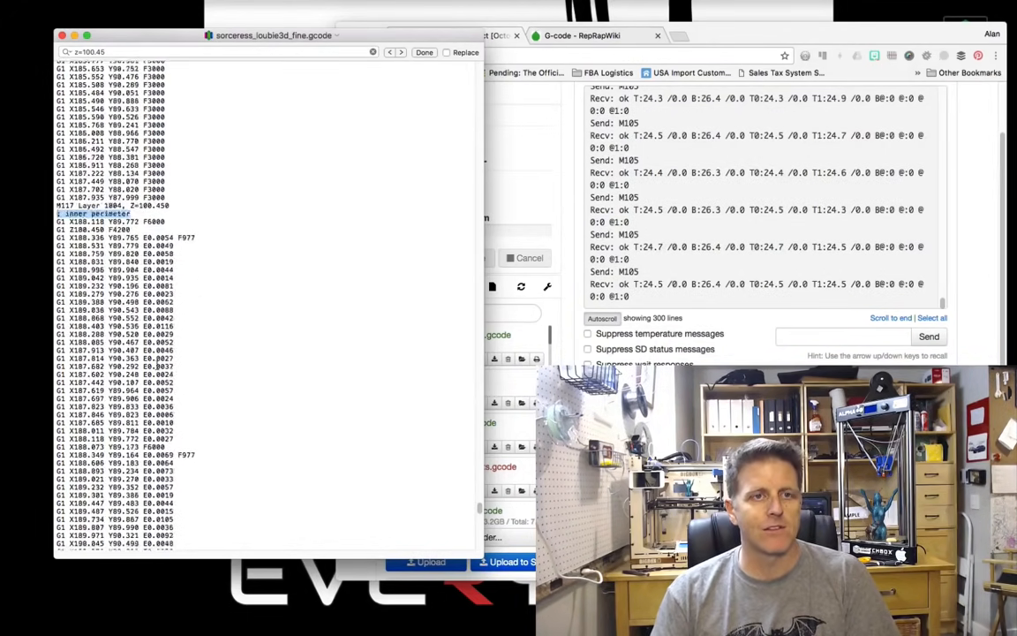
scroll("down", 3)
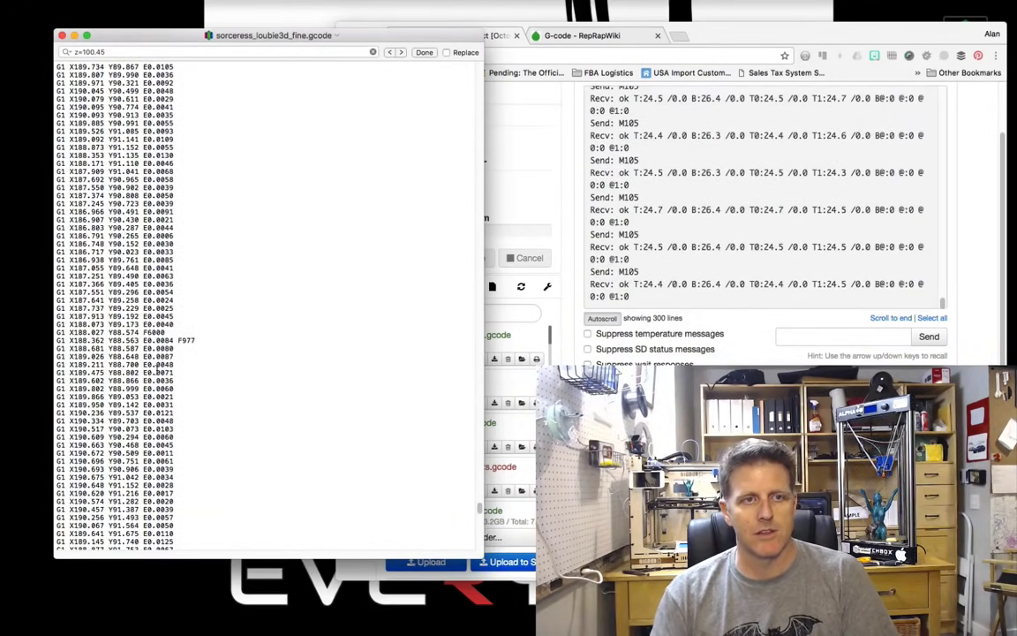
scroll("down", 3)
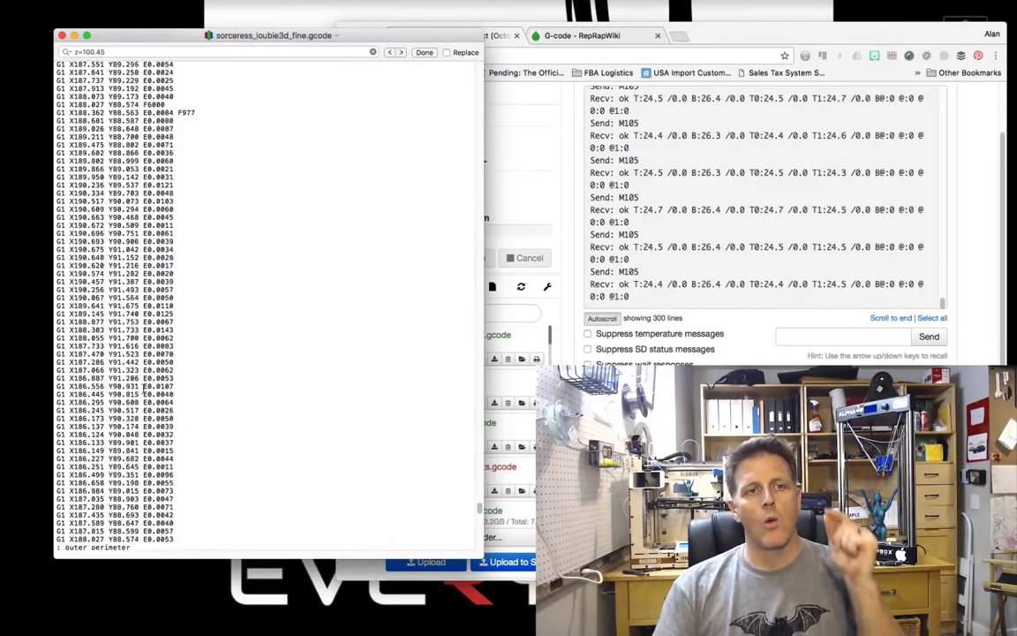
scroll("down", 3)
type("G1 X187.982 Y87.975 F6000")
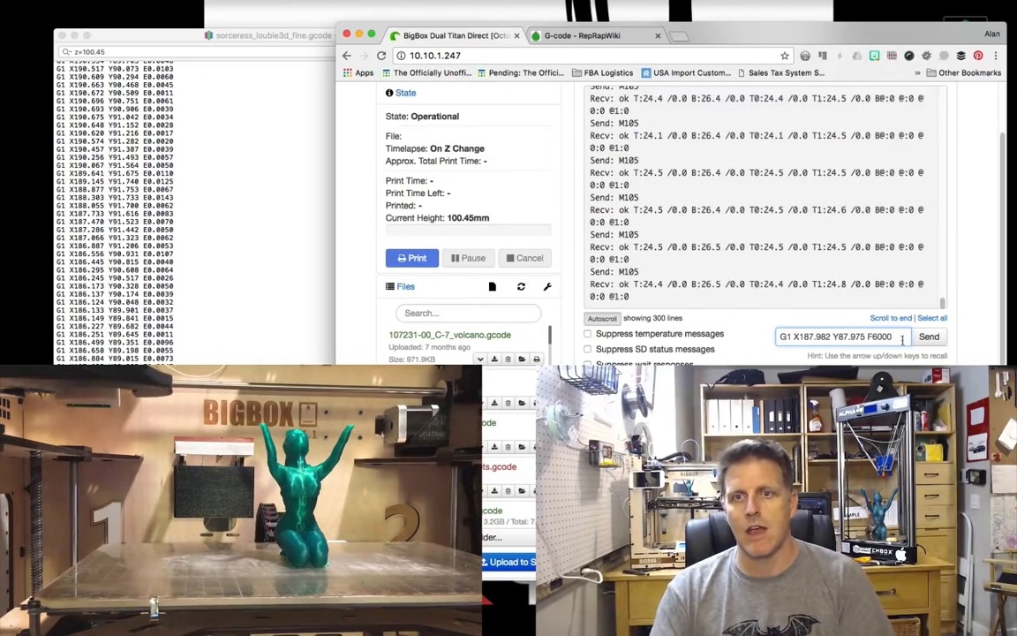
- Send the G1 X167.982 Y97.975 F6000 travel move to the printer
left_click(929, 336)
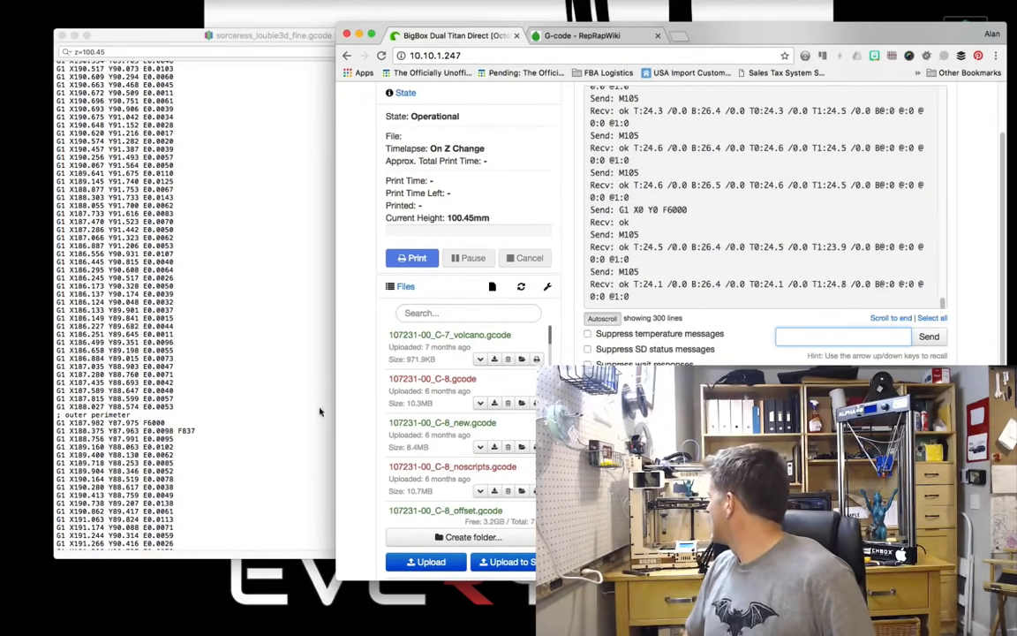
- Bring the G-code file's header and start script back into view
left_click(272, 36)
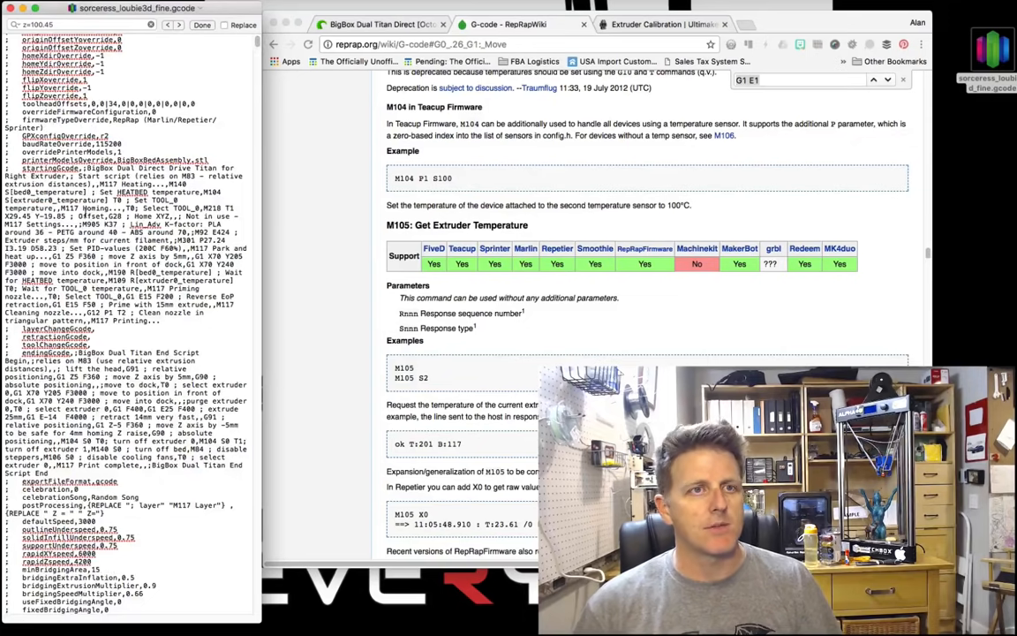
scroll("down", 3)
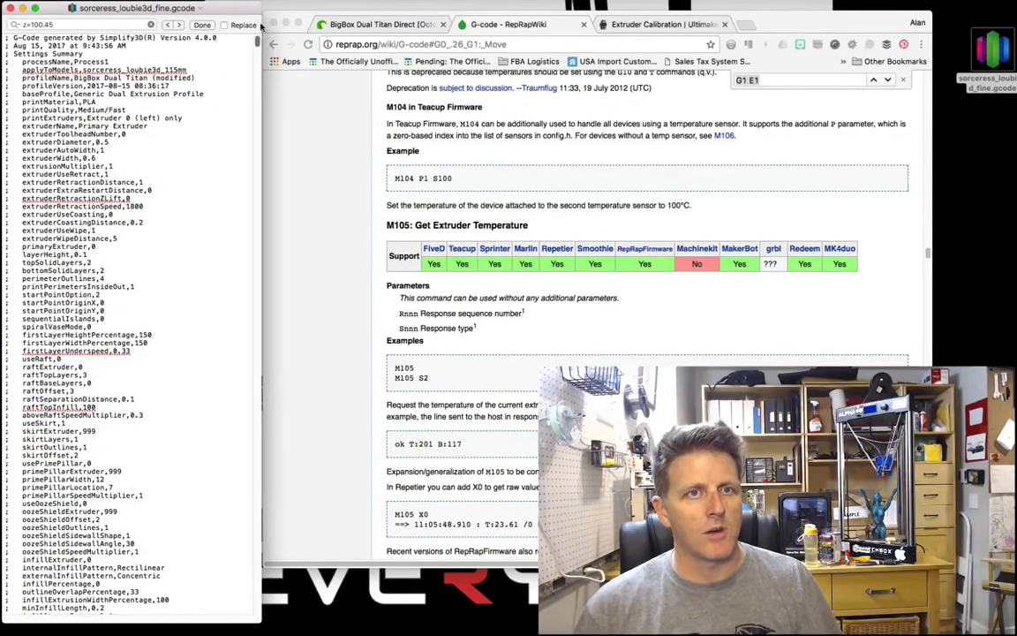
scroll("down", 3)
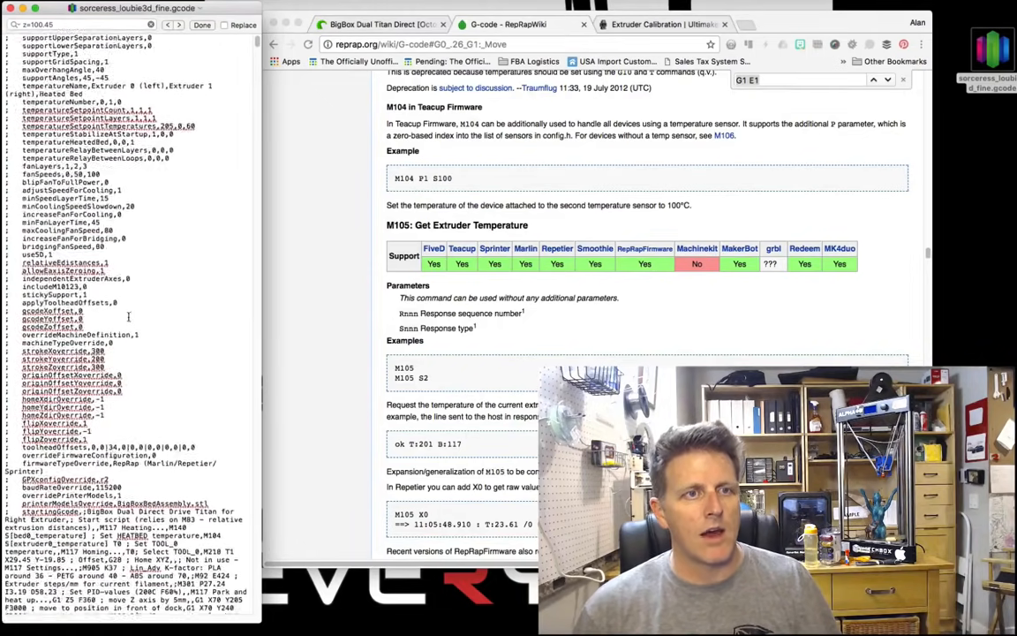
scroll("down", 3)
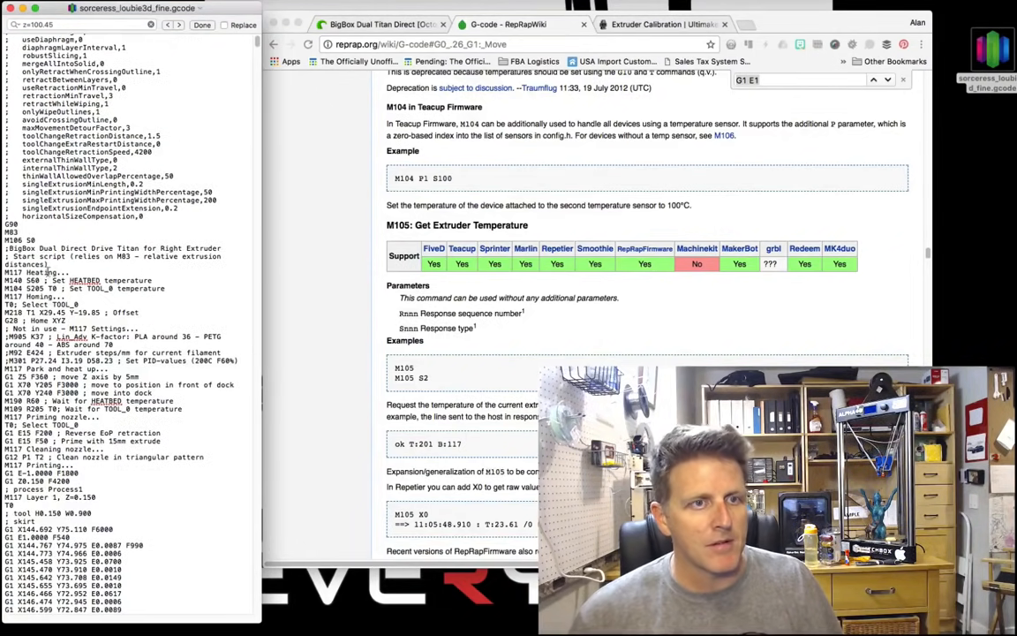
scroll("down", 3)
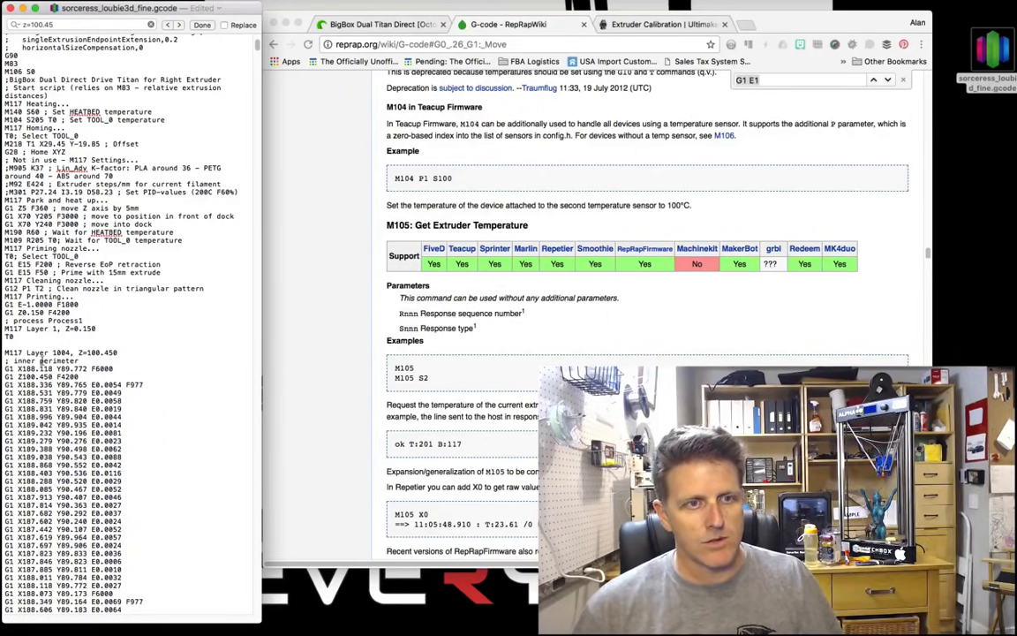
scroll("up", 3)
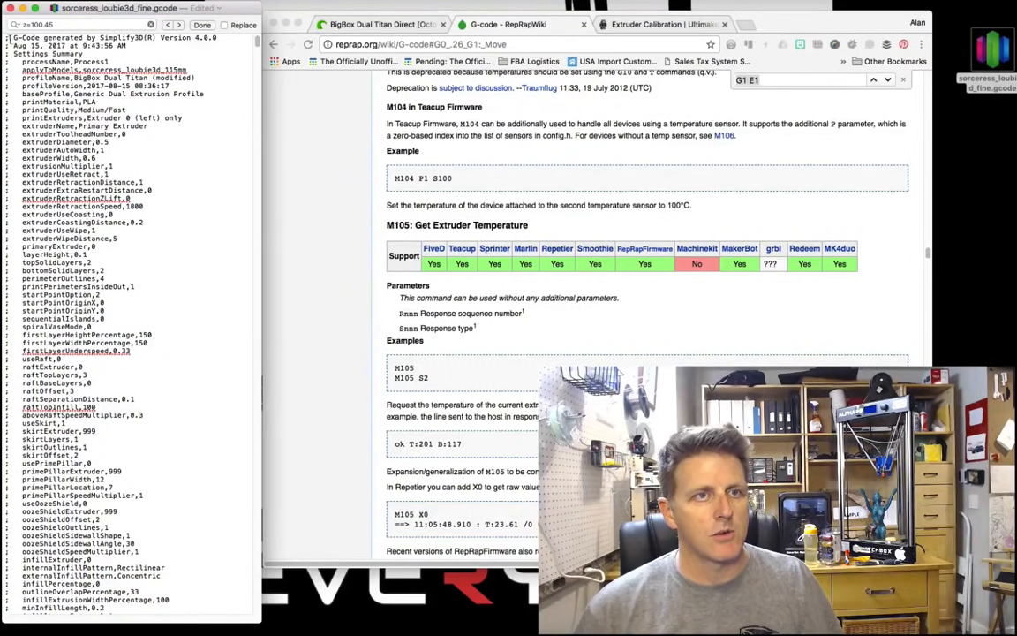
scroll("down", 3)
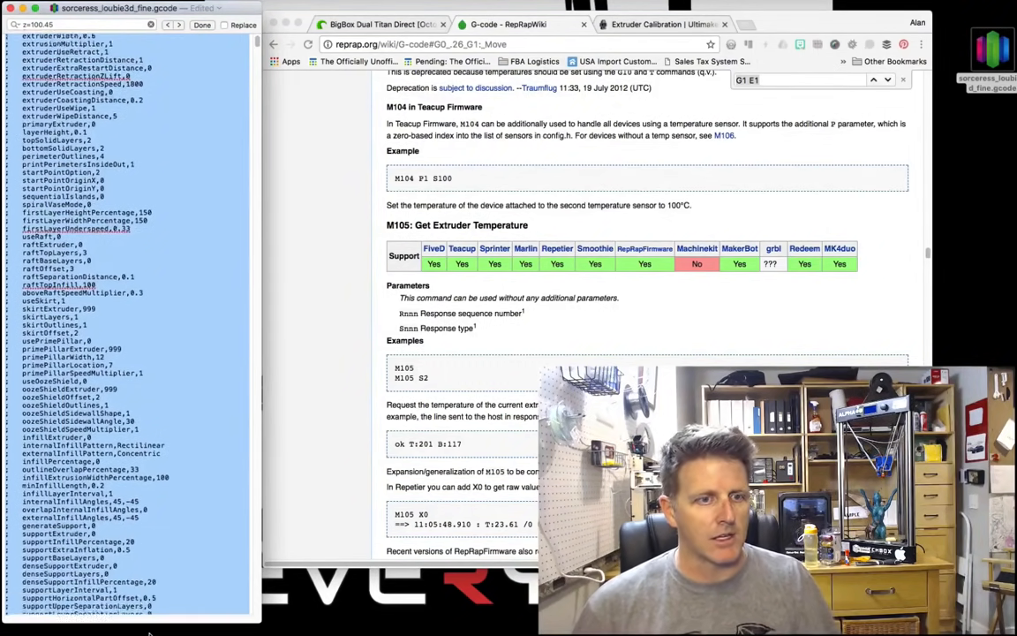
scroll("down", 3)
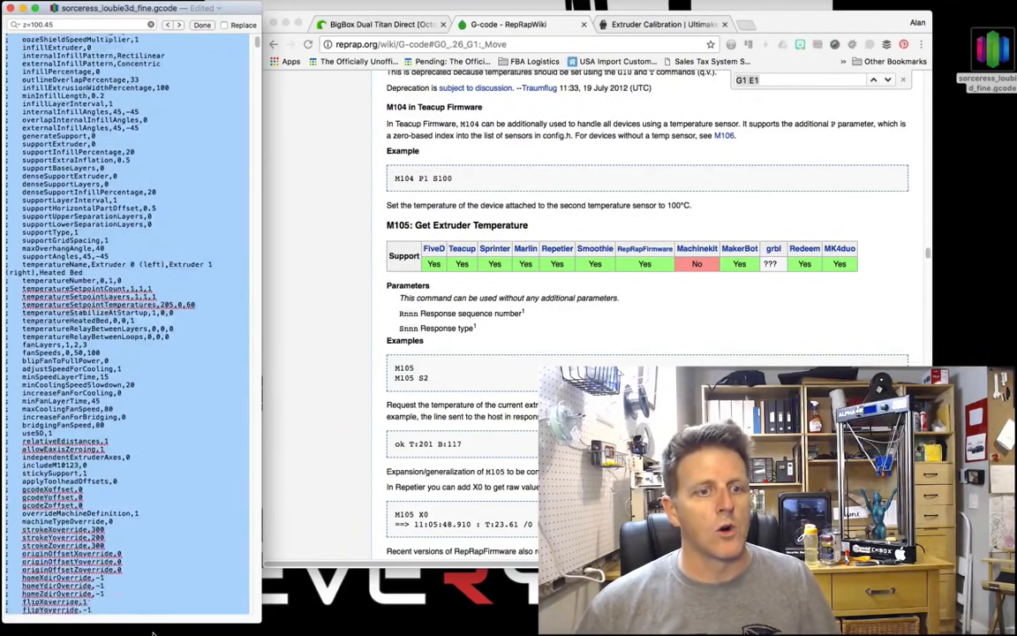
scroll("down", 3)
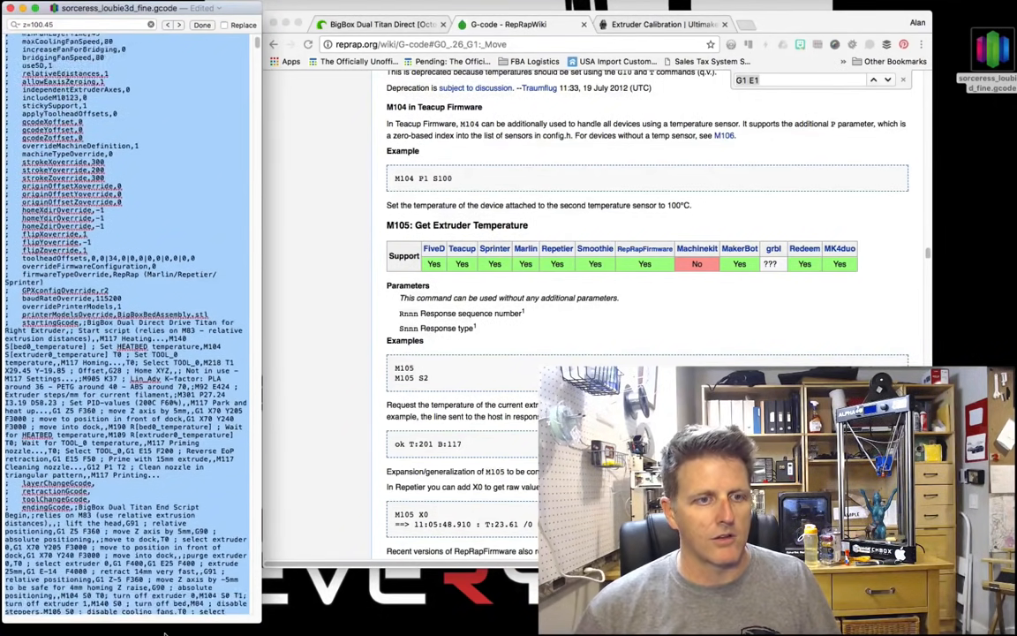
scroll("down", 3)
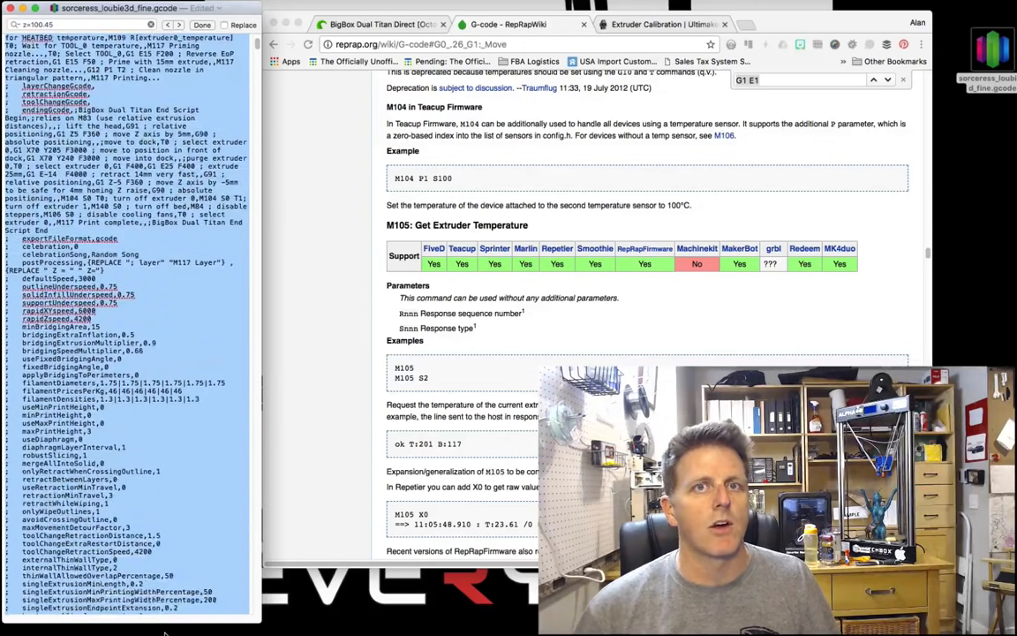
scroll("down", 3)
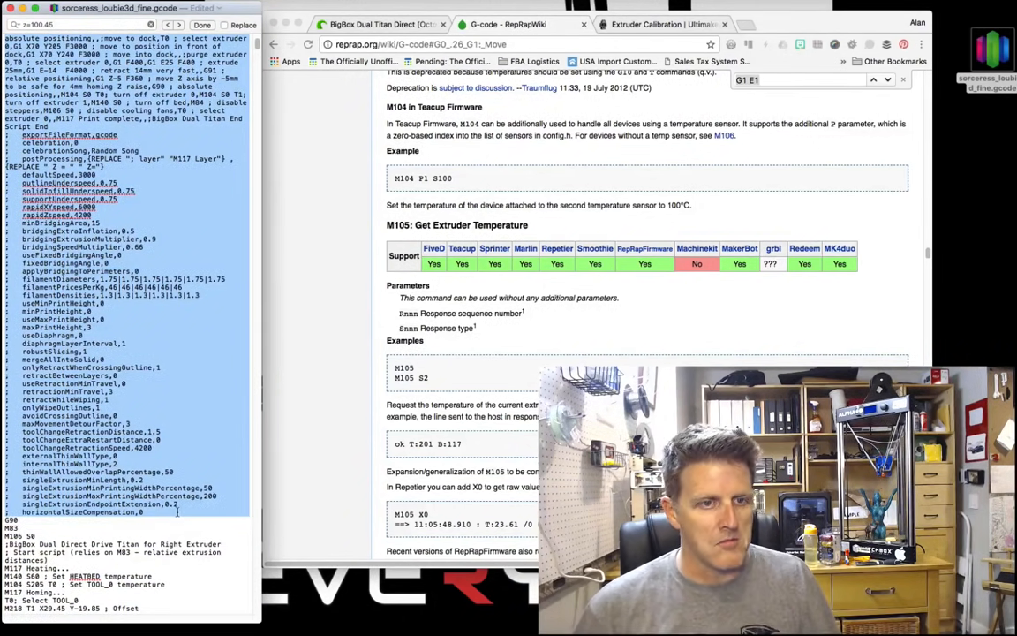
scroll("down", 3)
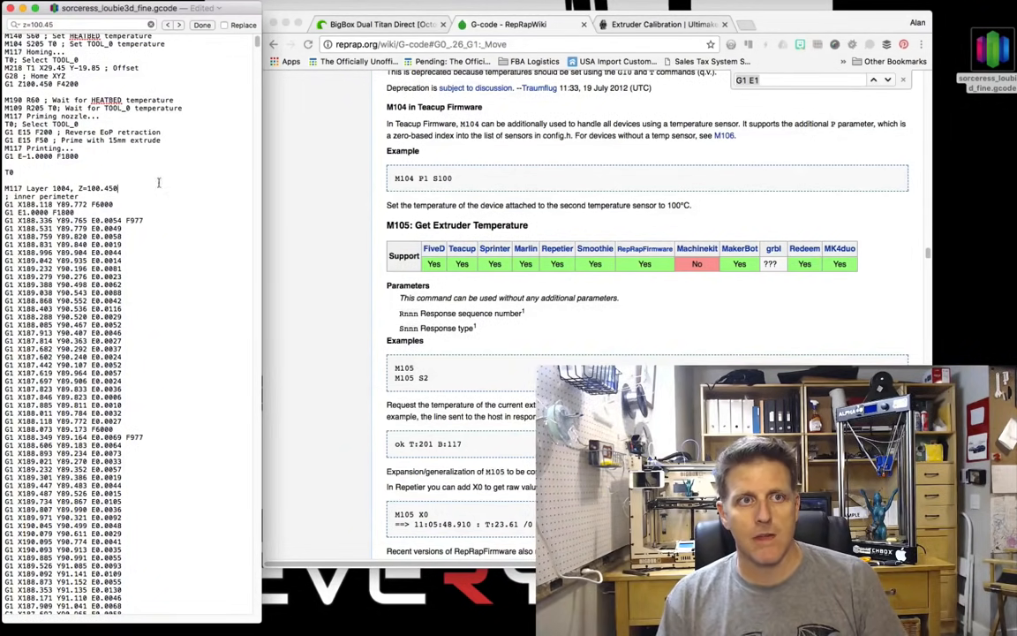
- Return to the Temperature tab and start a file upload to OctoPrint
scroll("up", 3)
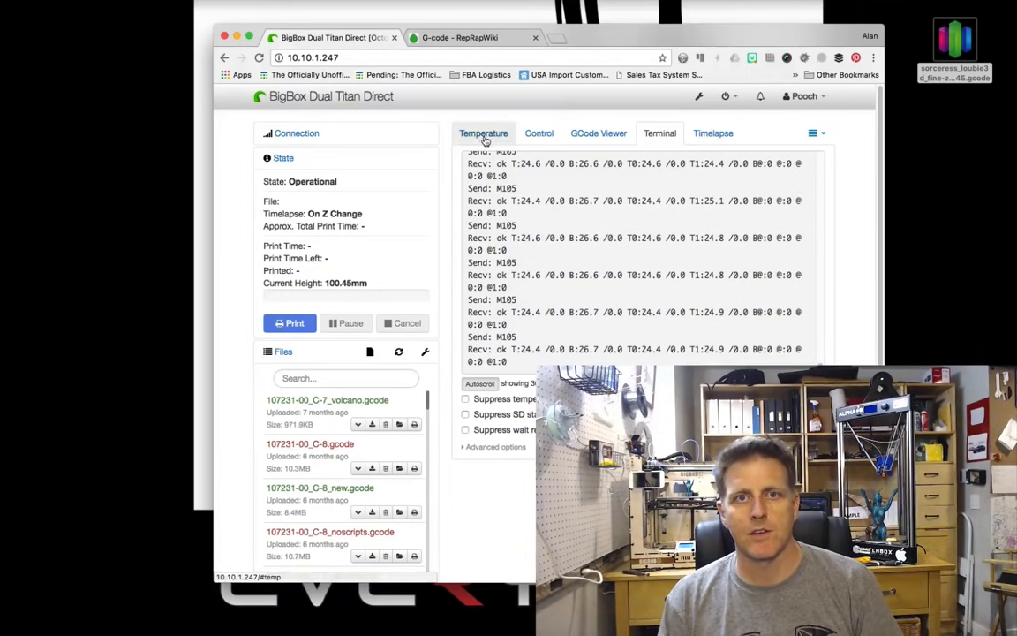
left_click(484, 134)
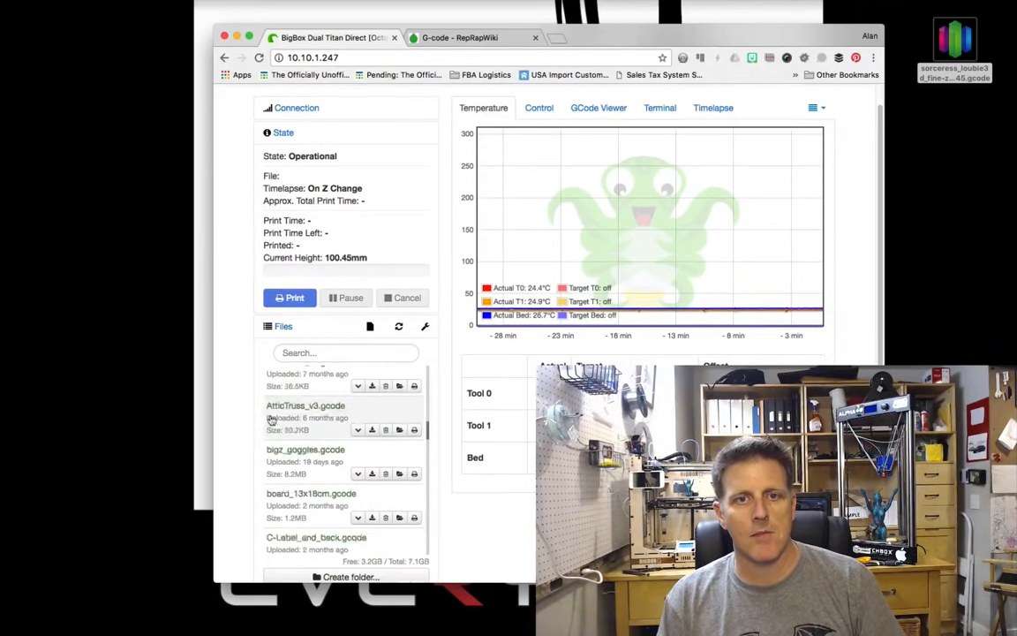
scroll("down", 3)
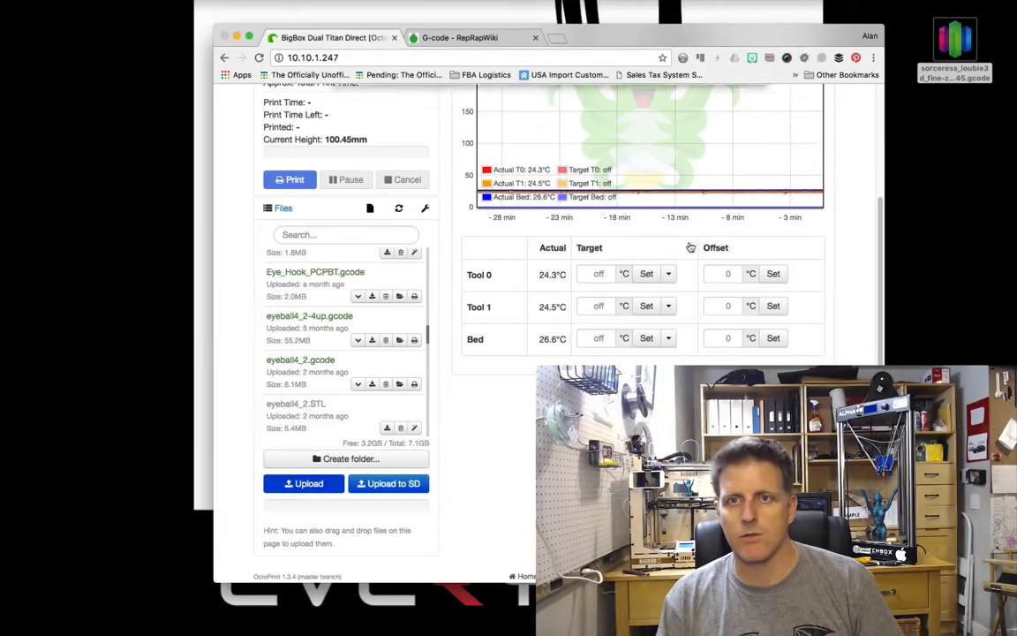
left_click(304, 483)
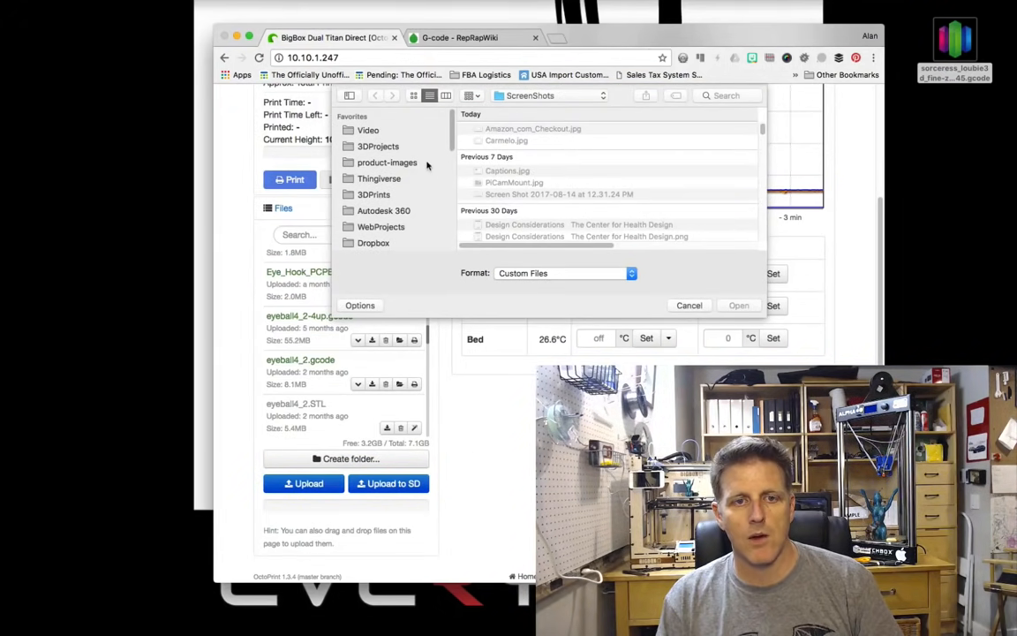
- Choose sorceress_loubie3d_fine-z100.45.gcode from the Desktop and upload it
scroll("down", 3)
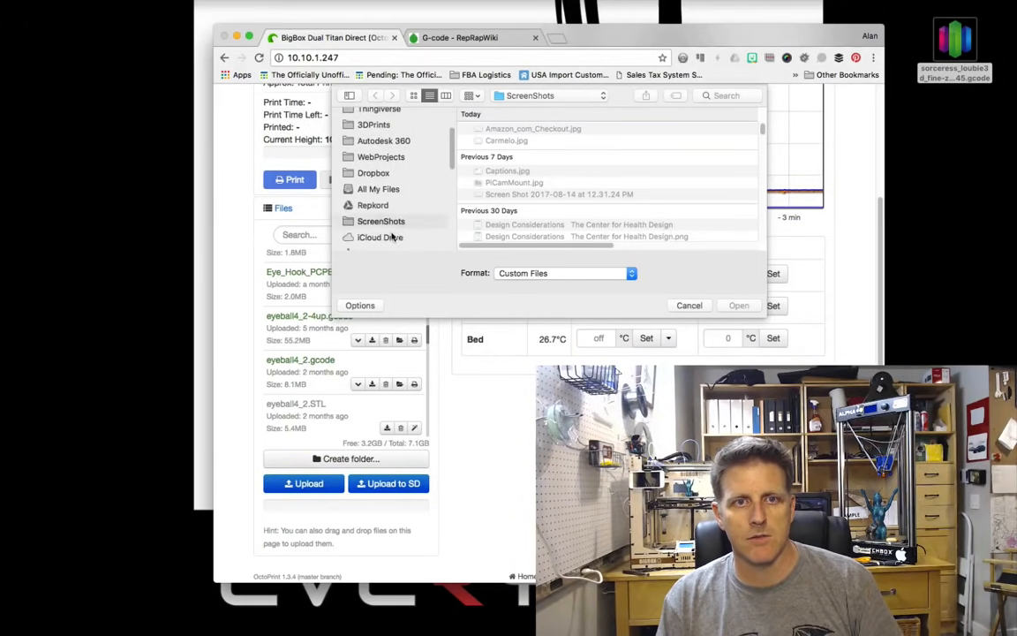
scroll("down", 3)
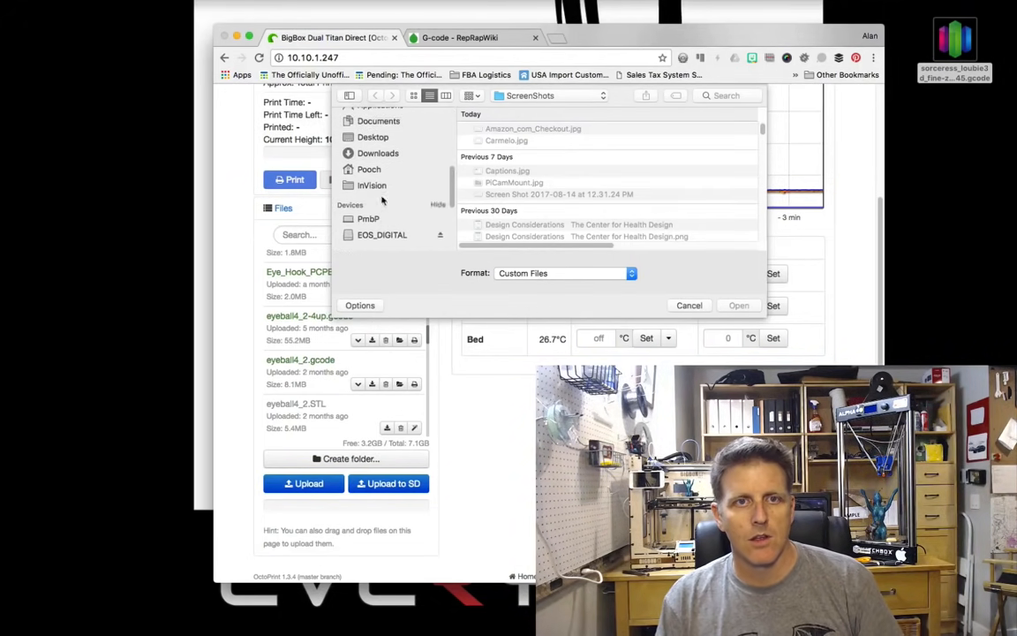
left_click(372, 138)
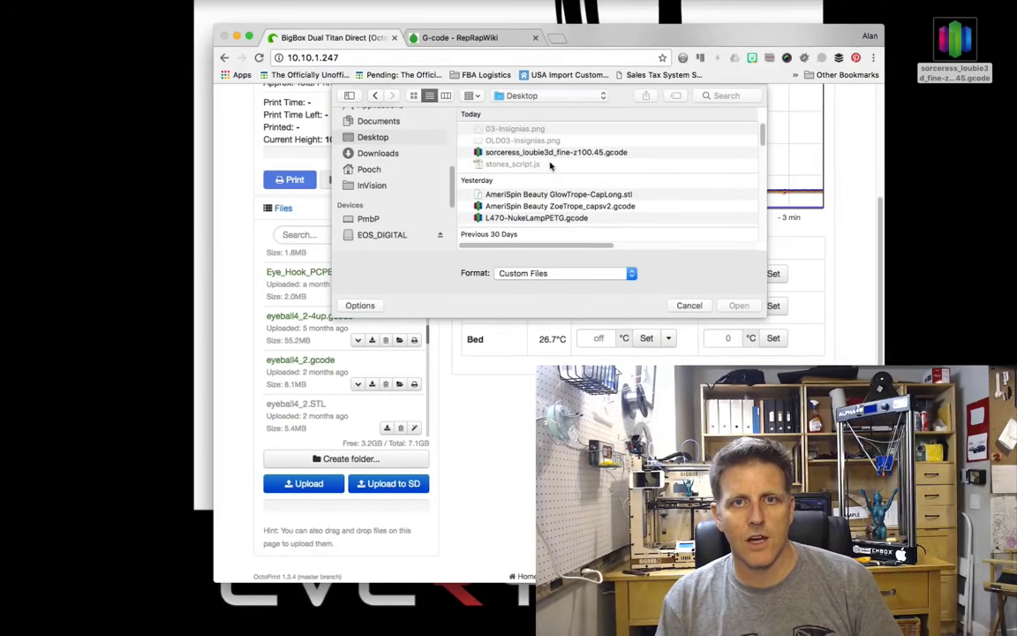
left_click(556, 151)
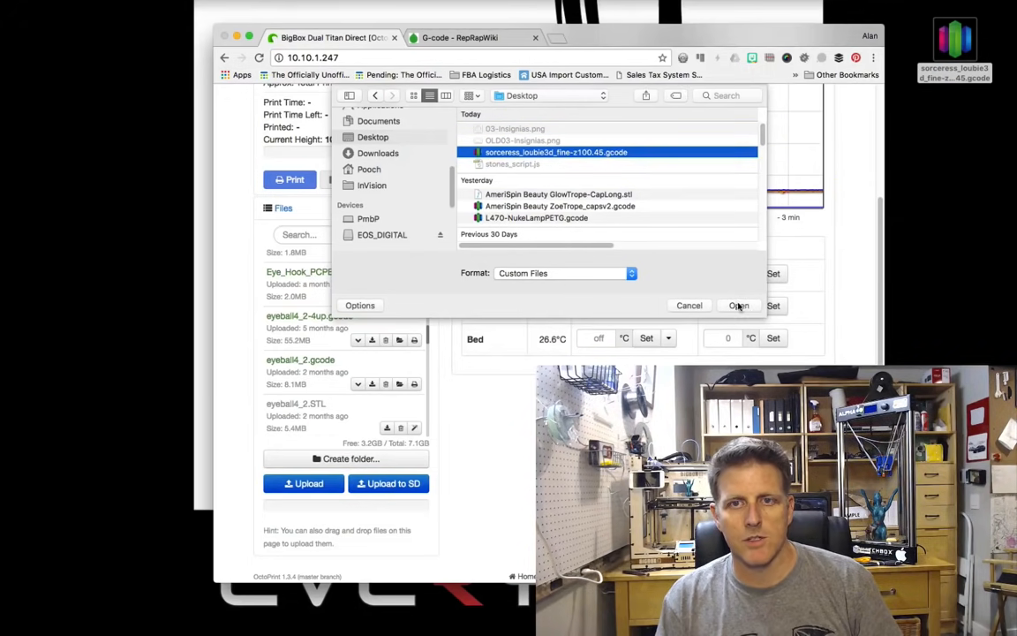
left_click(738, 306)
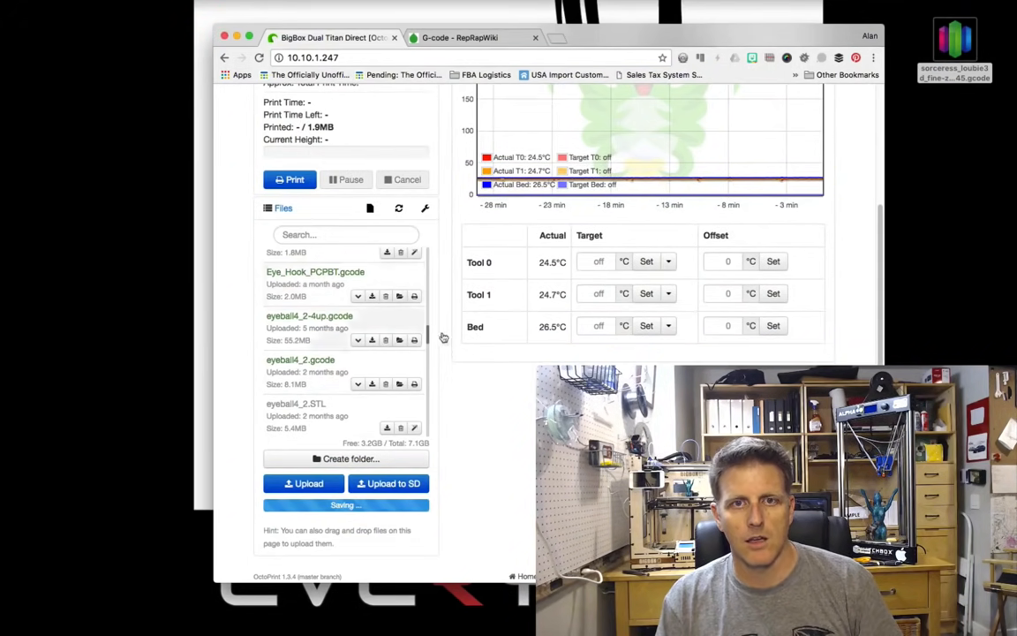
- Start printing the loaded sorceress_loubie3d_fine-z100.45.gcode file
scroll("up", 3)
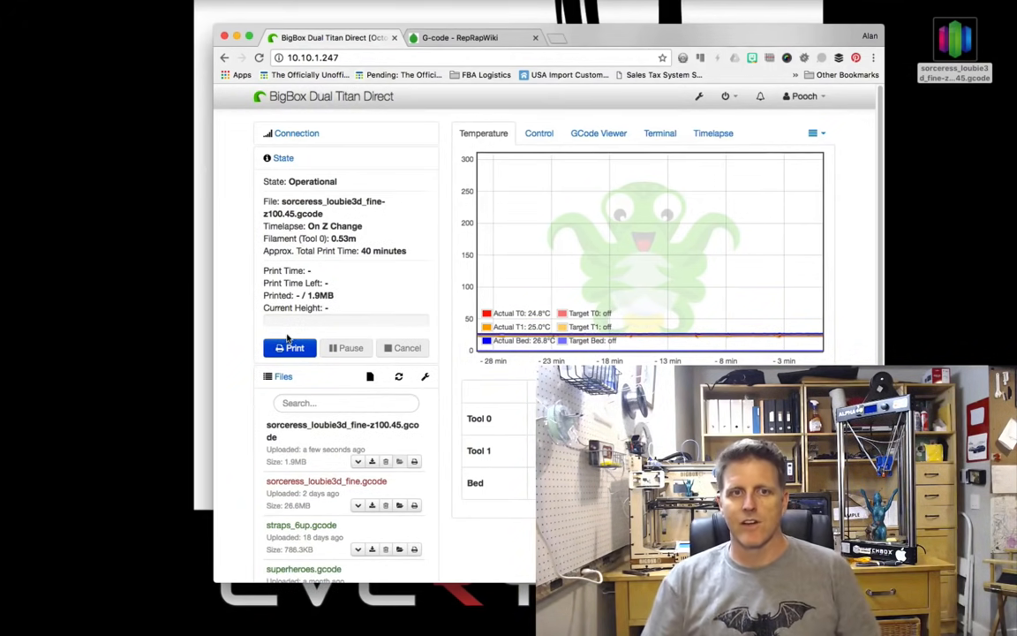
left_click(289, 346)
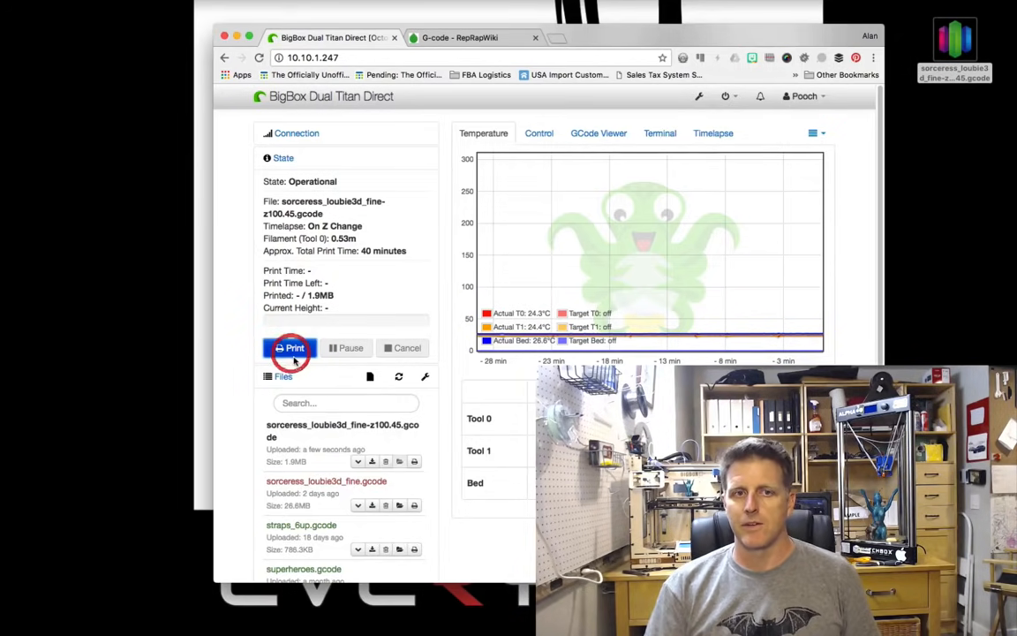